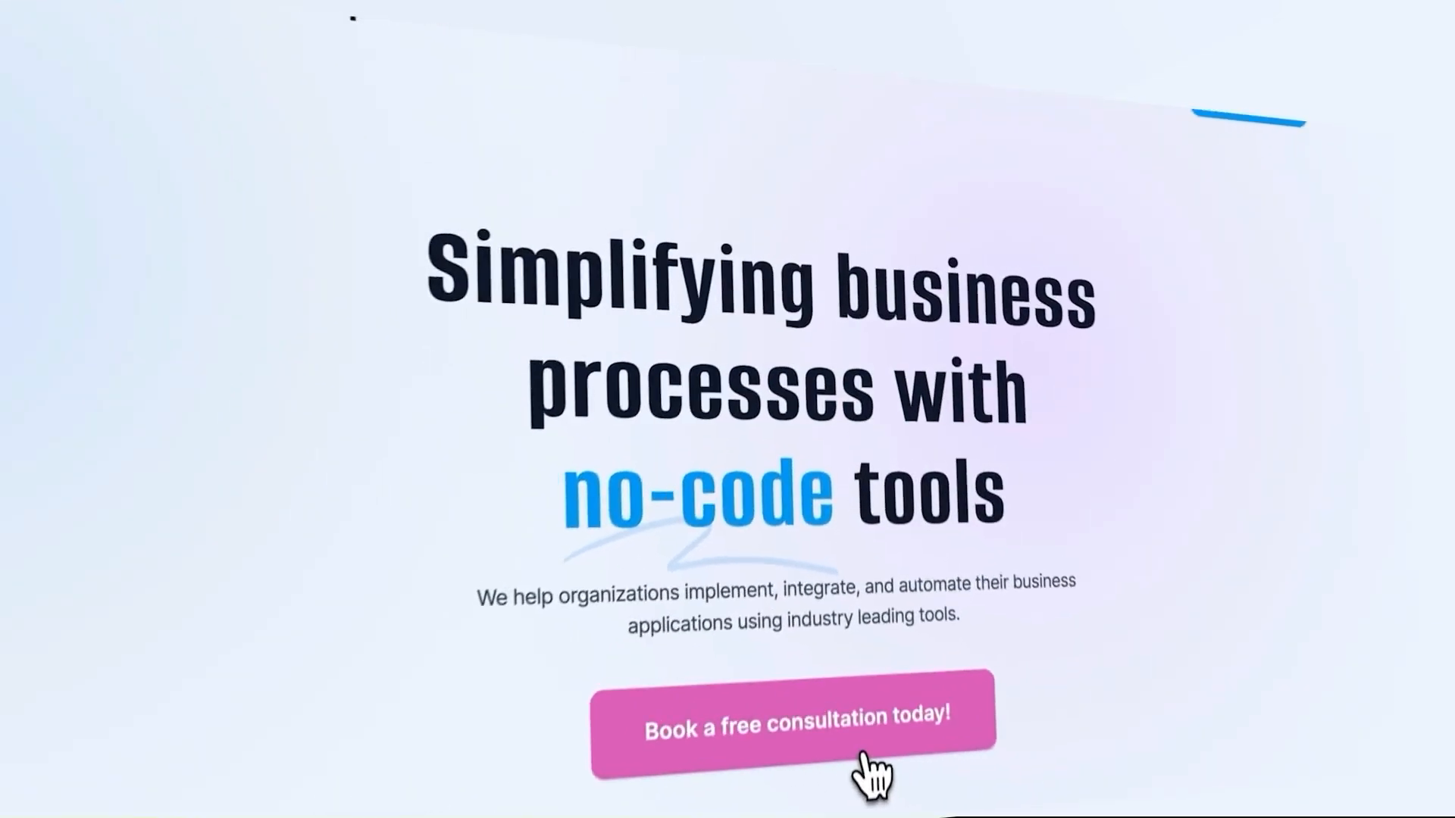
Open the 'Book a Call' page with the free consultation request form
{"action": "left_click", "coordinate": [793, 715]}
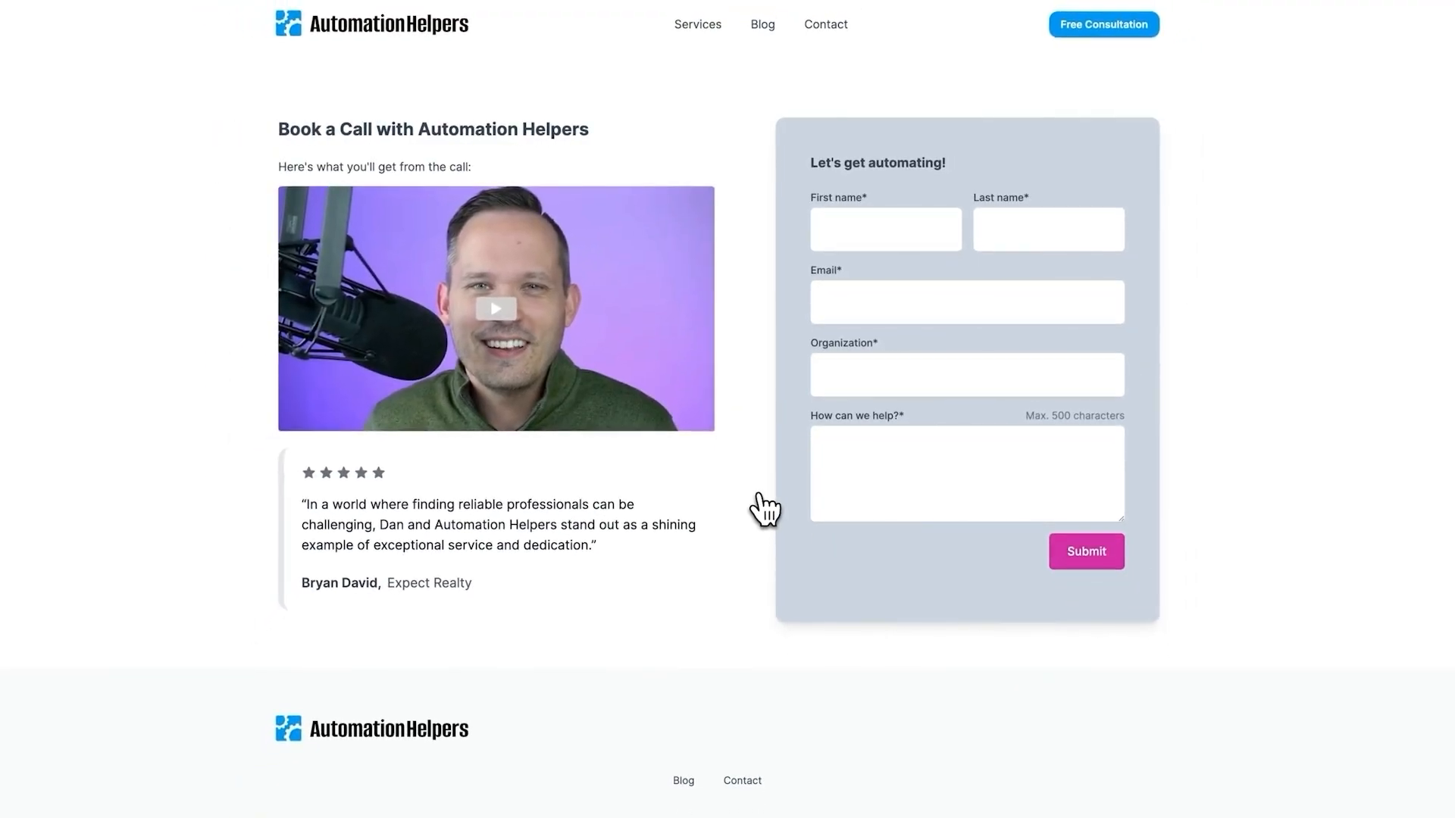